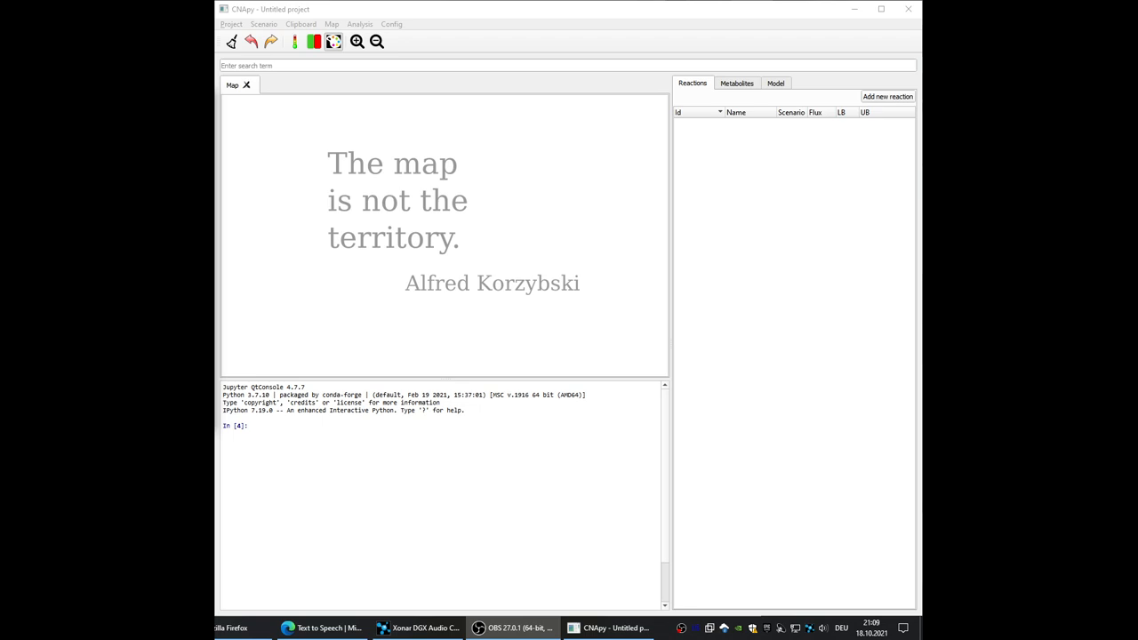
mouse_move(325, 146)
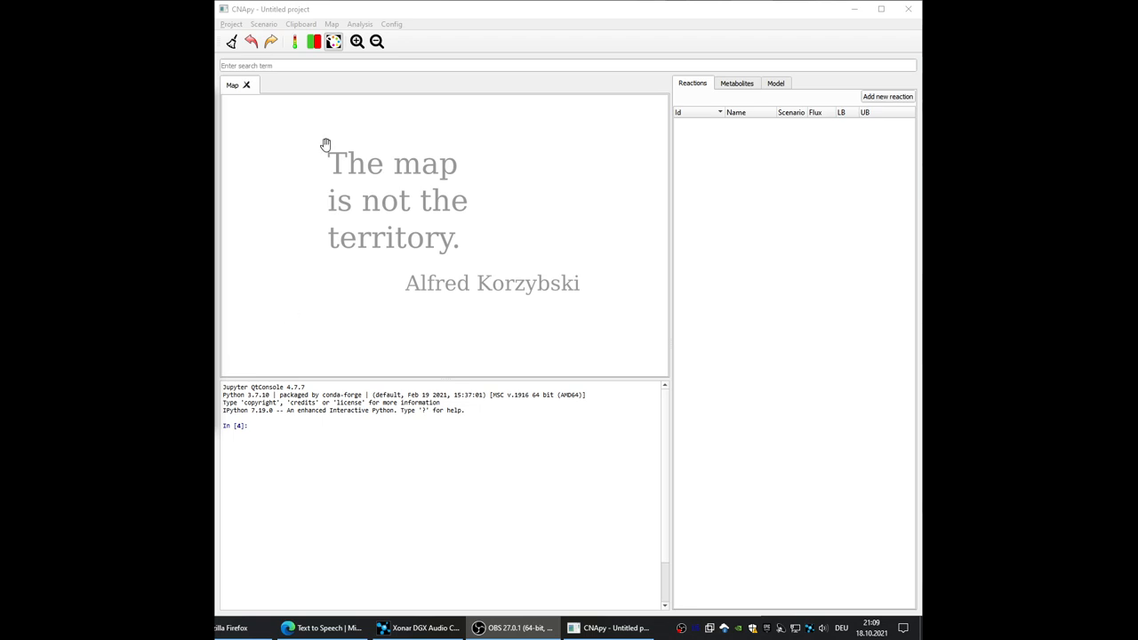
Step: Choose Open project... from the Project menu to load a saved project
click(231, 25)
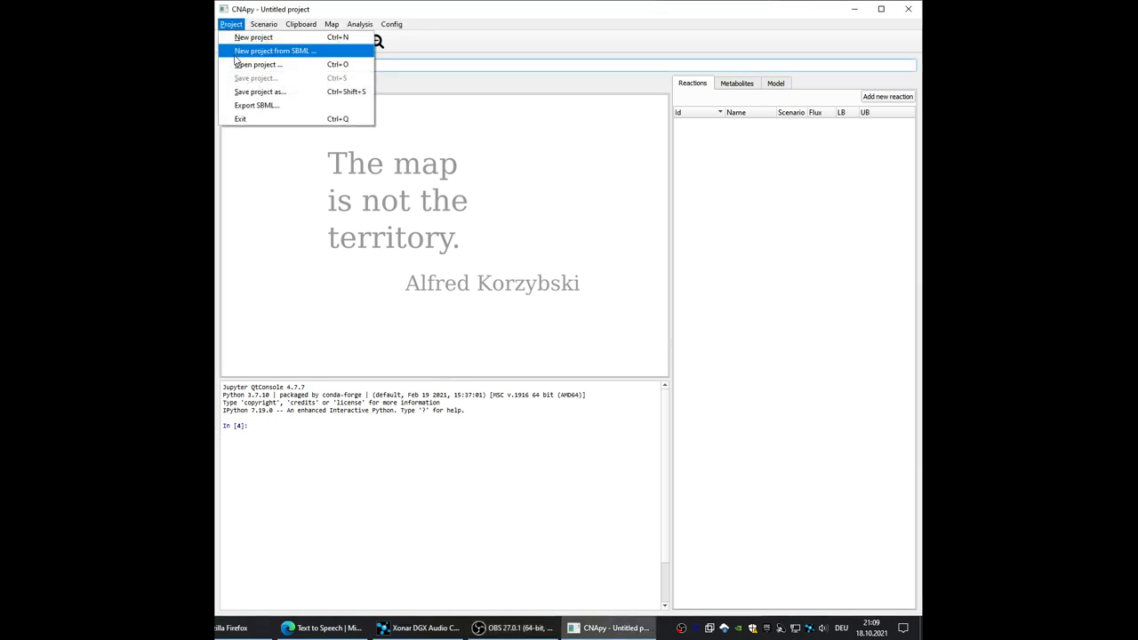
click(256, 64)
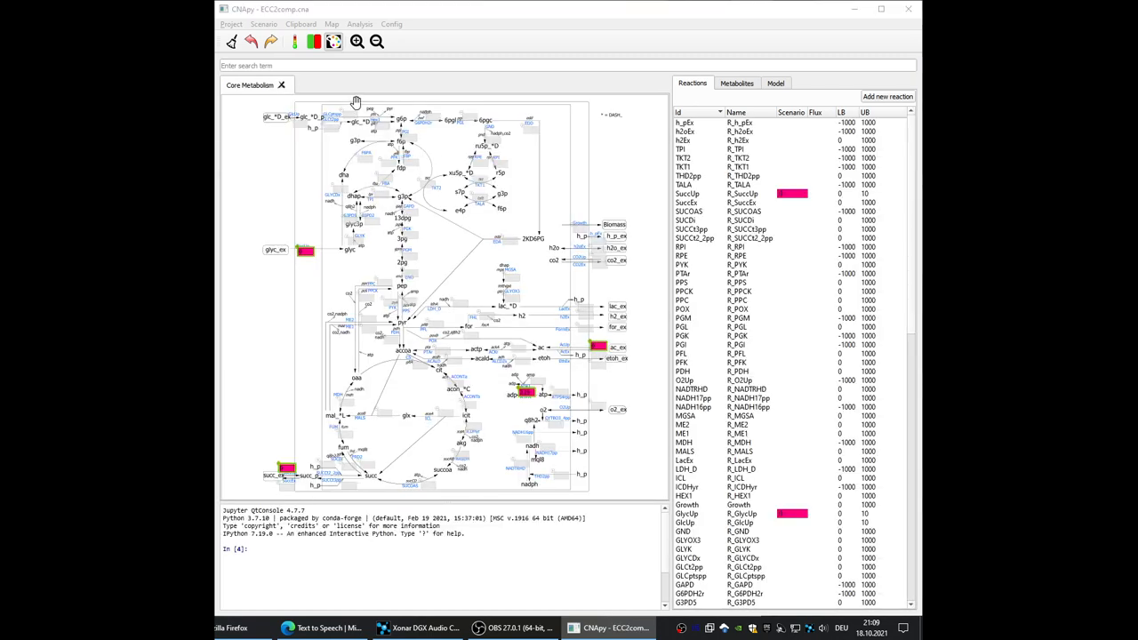
mouse_move(327, 87)
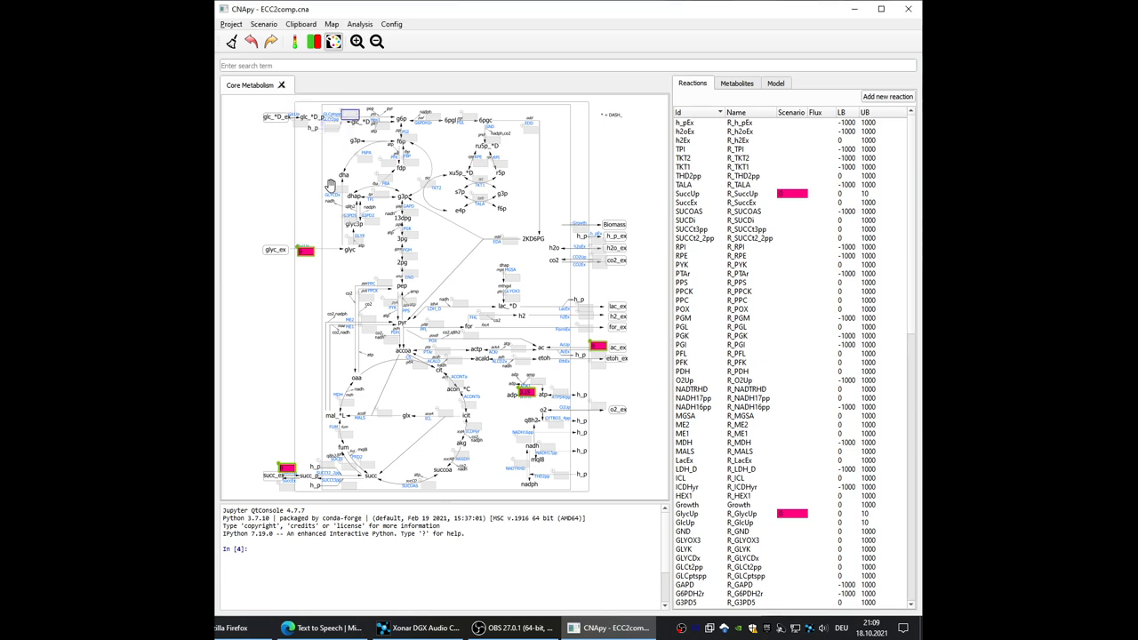
mouse_move(312, 254)
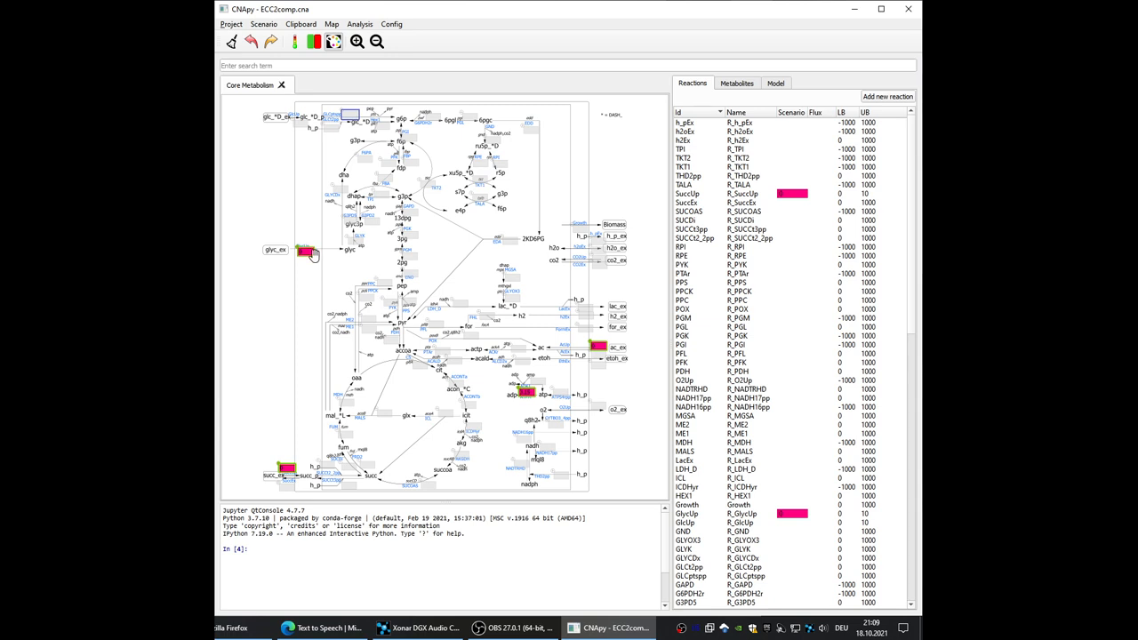
mouse_move(578, 366)
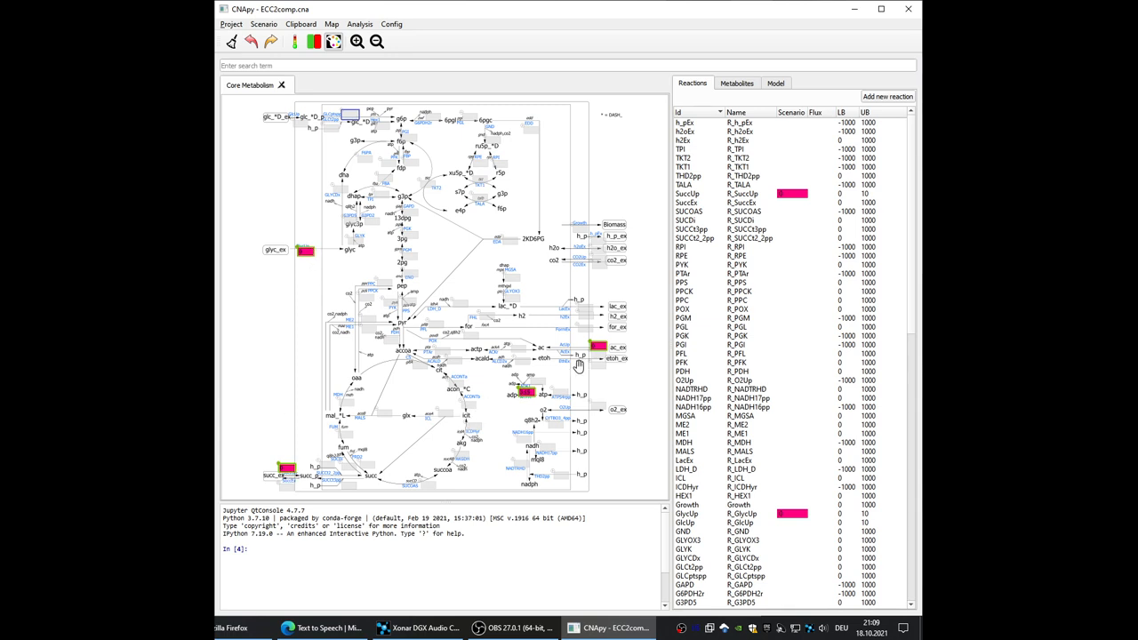
mouse_move(598, 347)
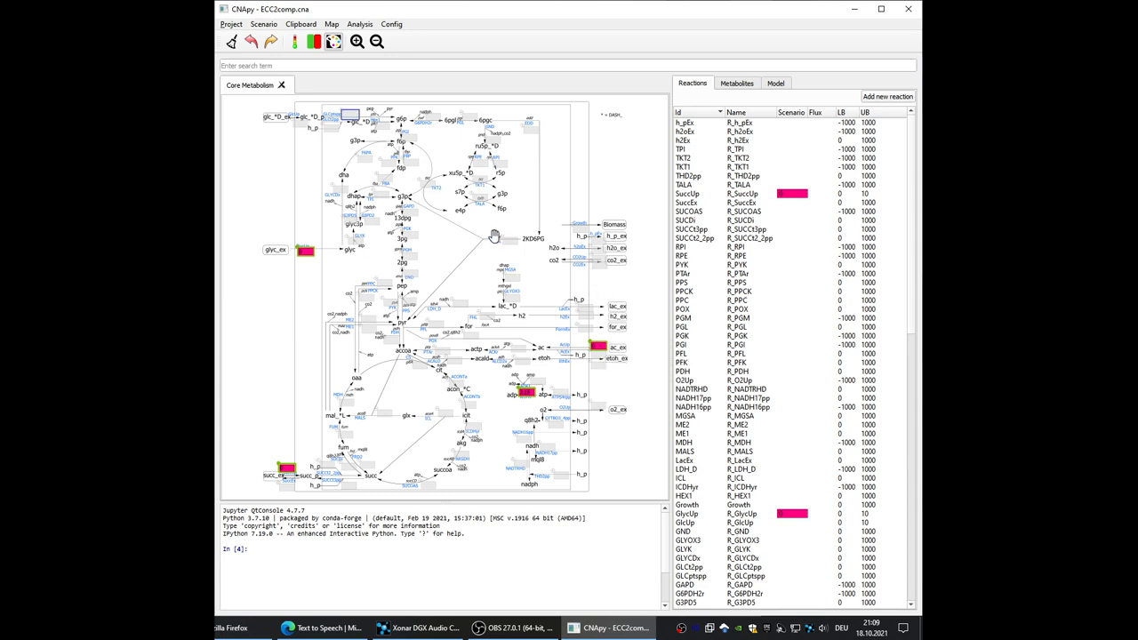
mouse_move(491, 229)
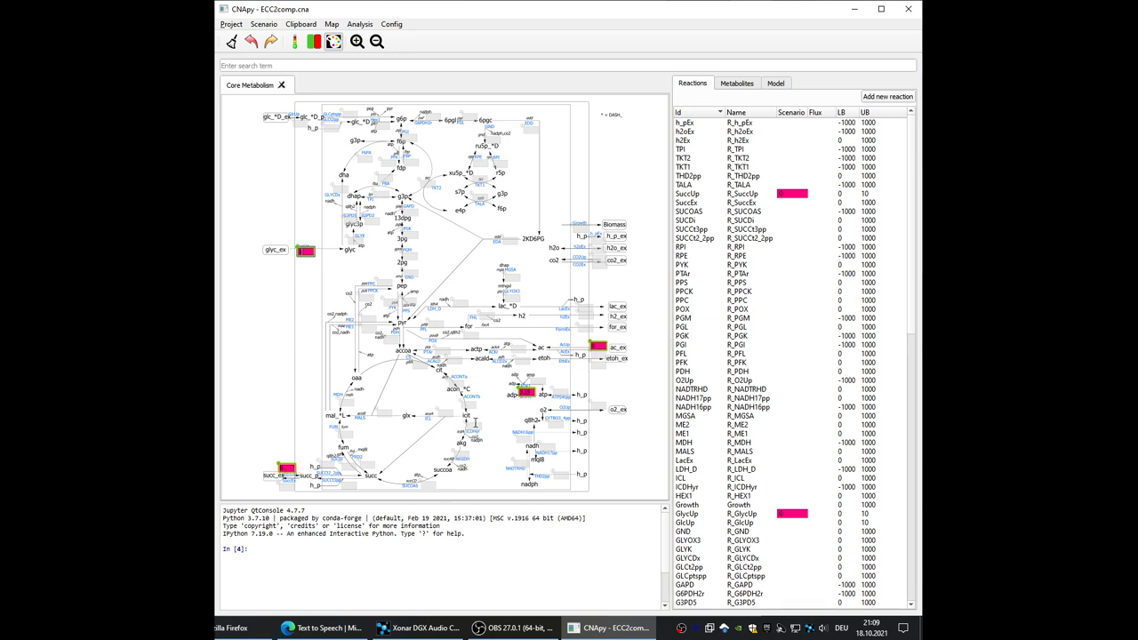
mouse_move(691, 263)
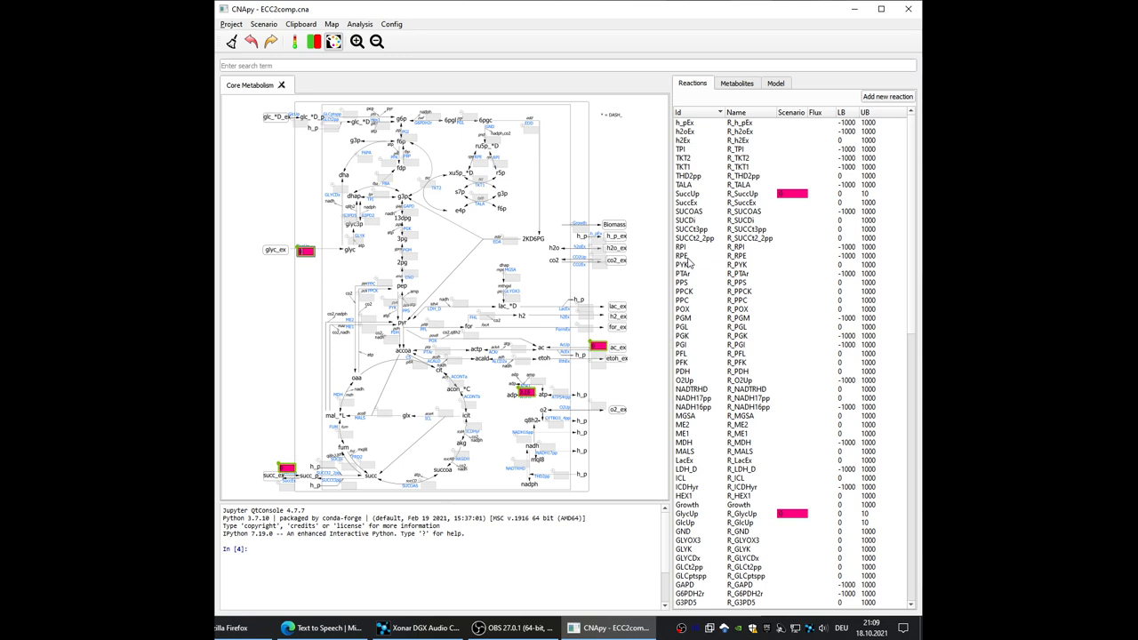
Step: Select reaction RPE, then launch Flux Variability Analysis from the Analysis menu
click(683, 256)
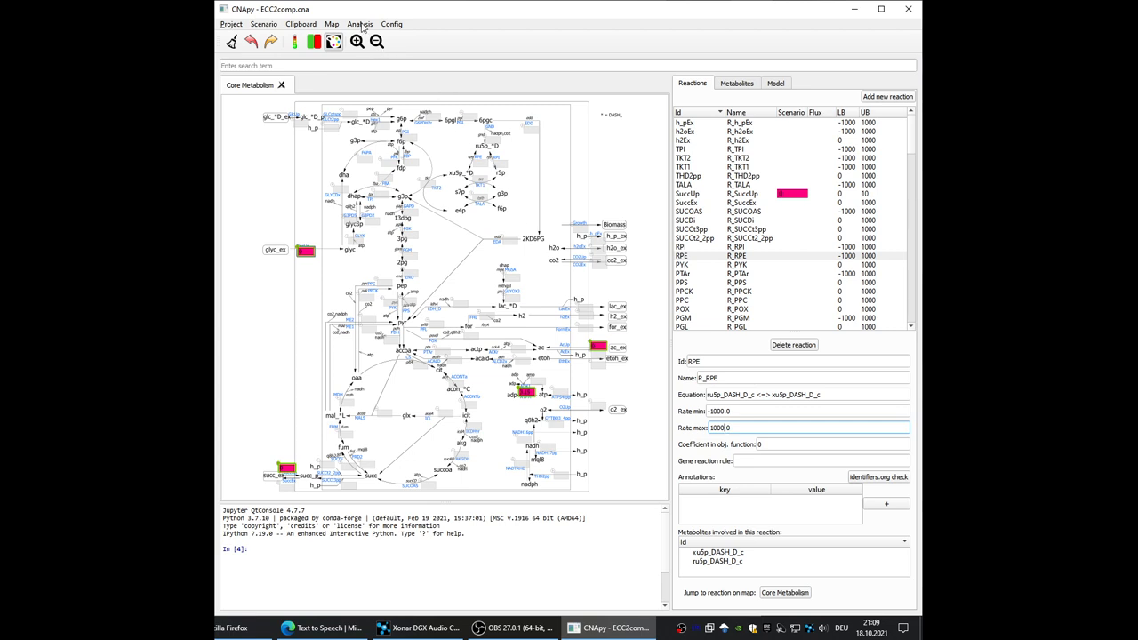
click(359, 25)
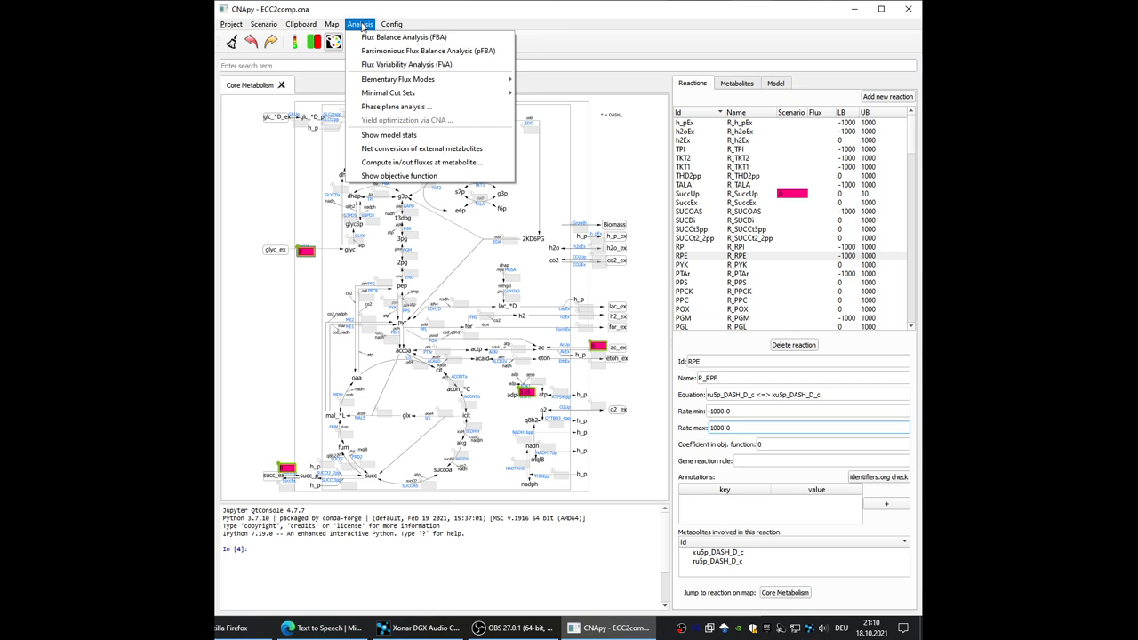
mouse_move(405, 64)
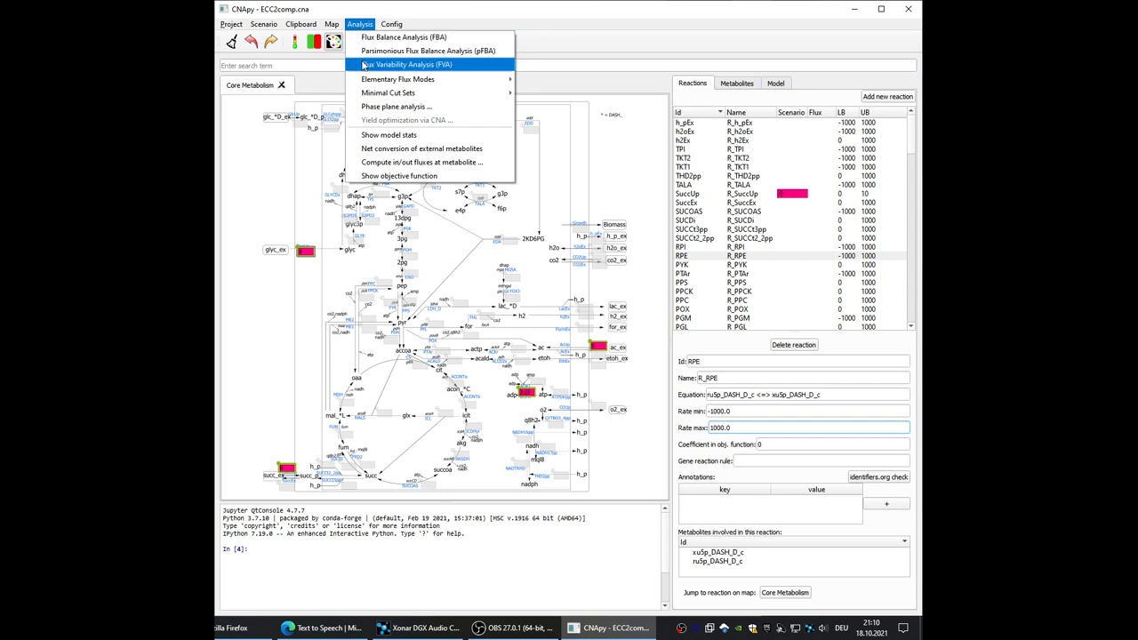
click(405, 64)
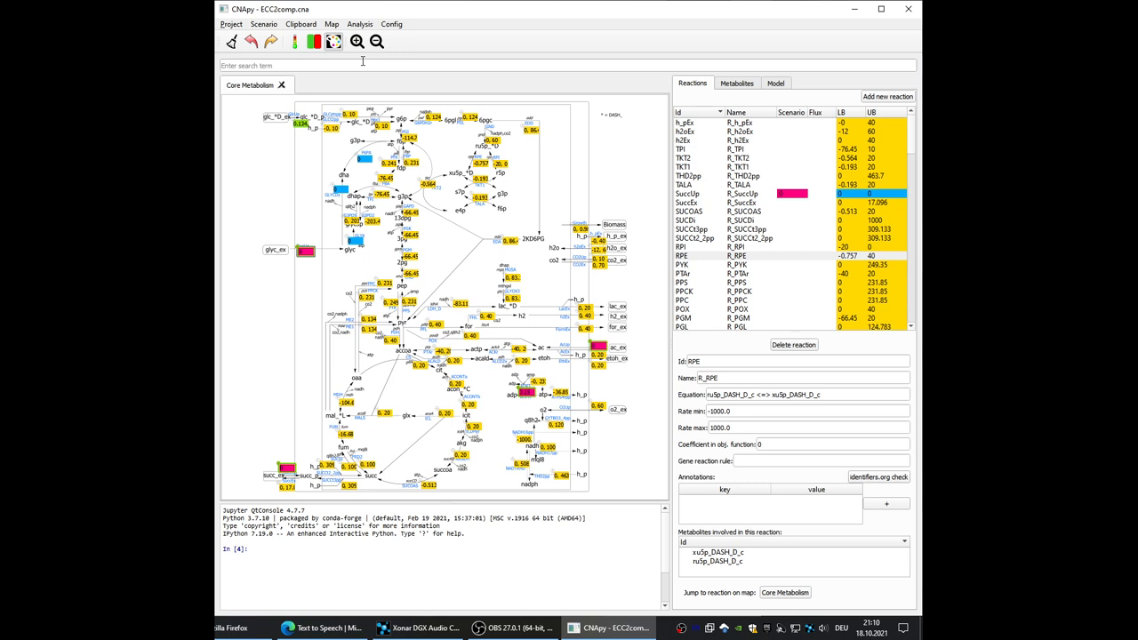
mouse_move(910, 256)
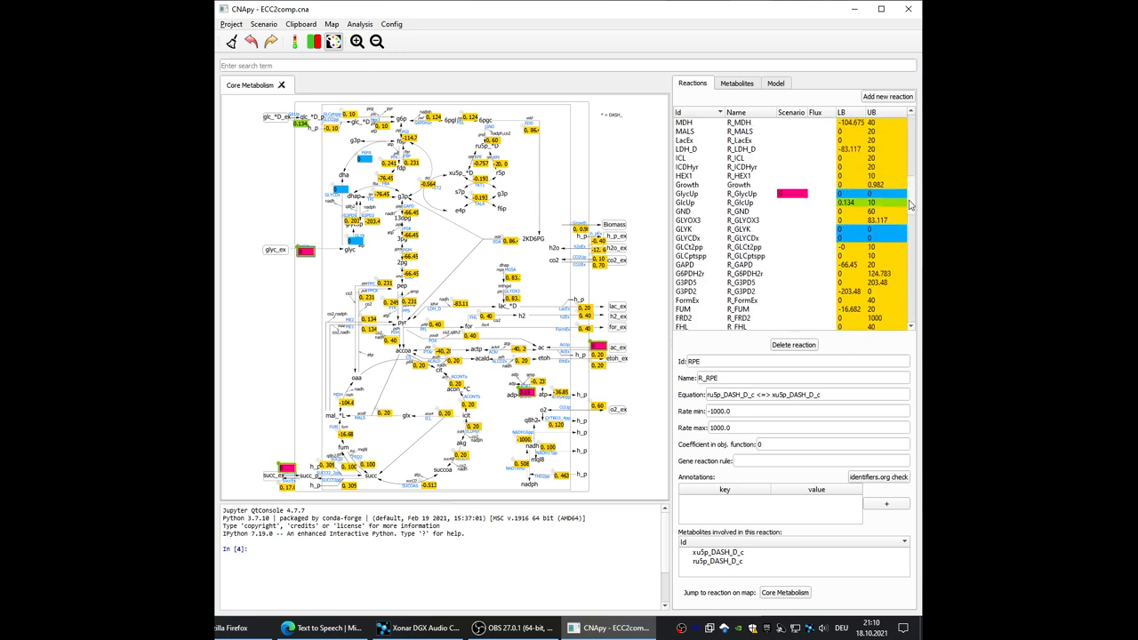
Step: Scroll the Reactions list to browse the FVA lower and upper bound results
scroll(down, 3)
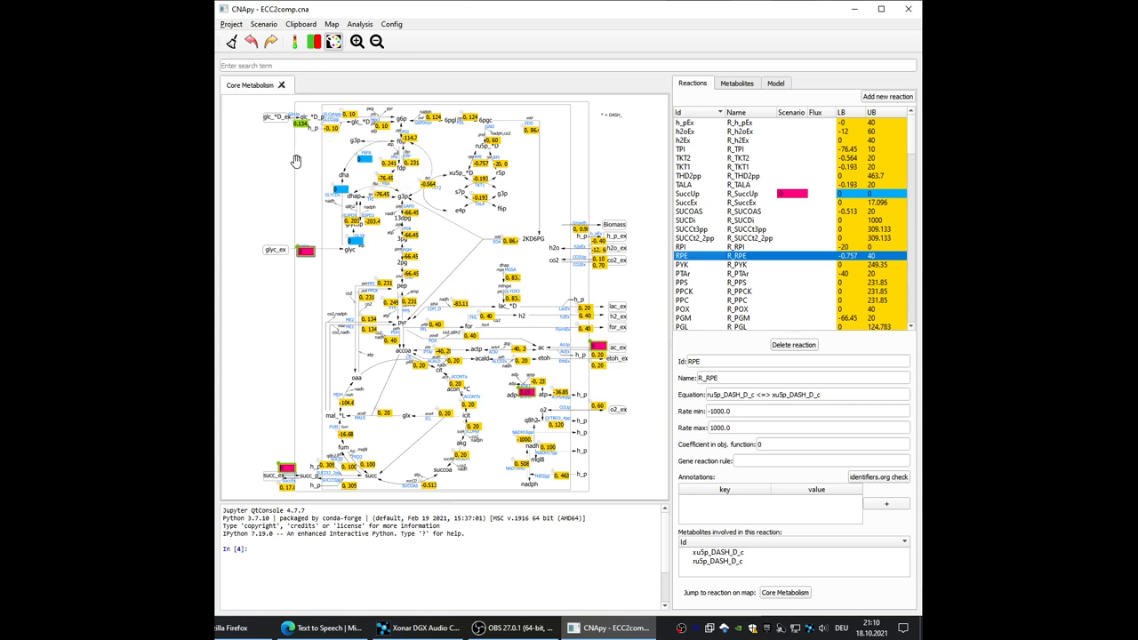
mouse_move(496, 178)
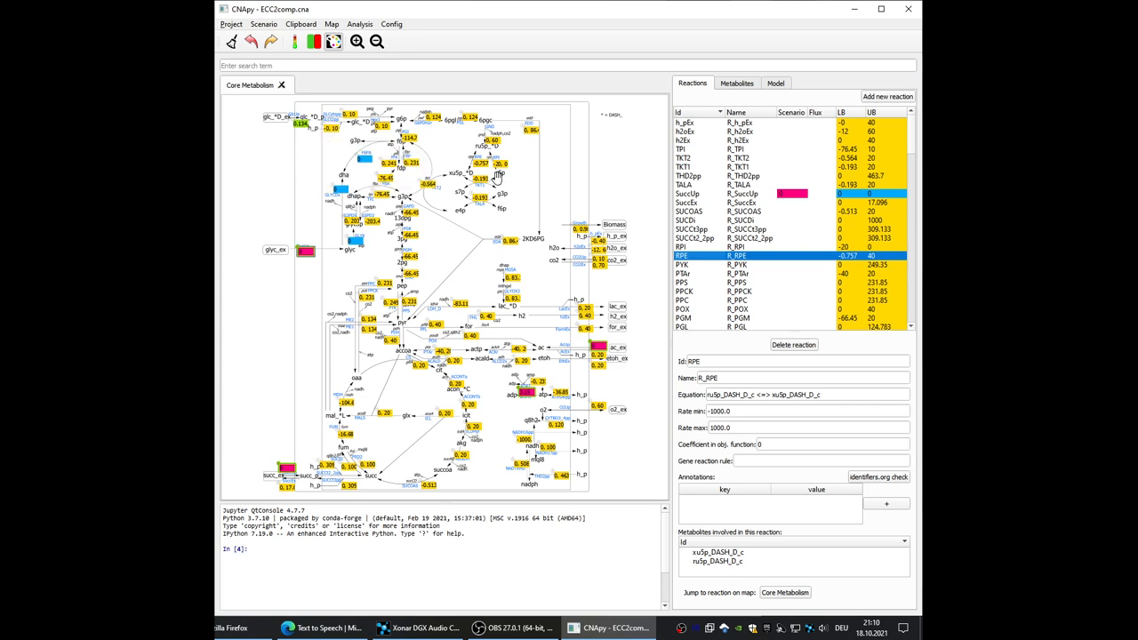
mouse_move(444, 270)
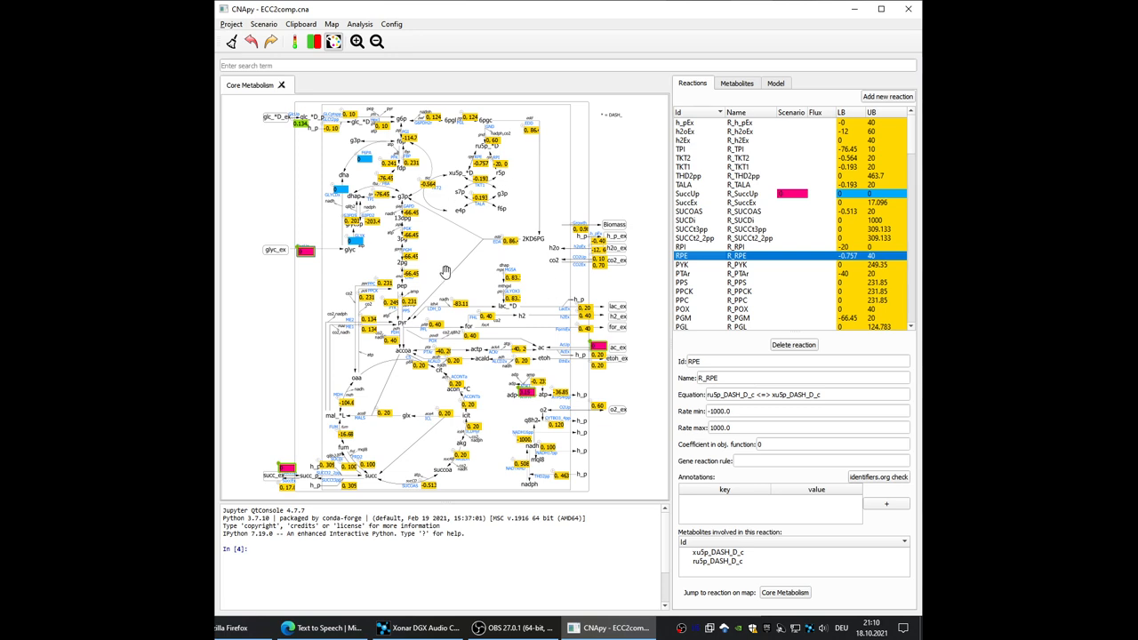
mouse_move(878, 258)
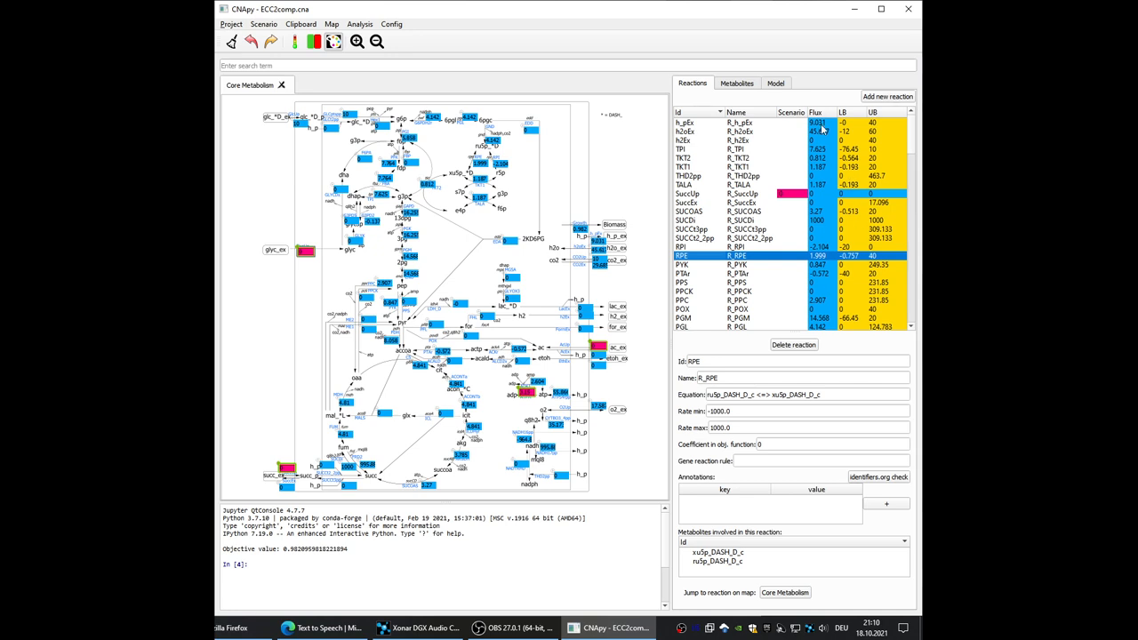
mouse_move(434, 276)
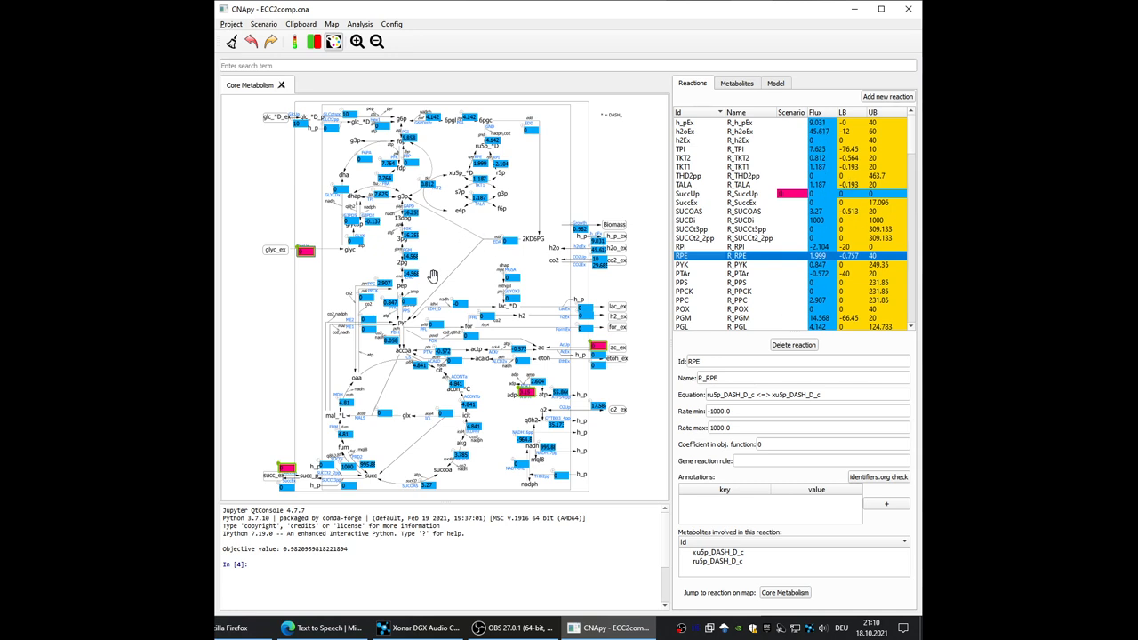
mouse_move(437, 317)
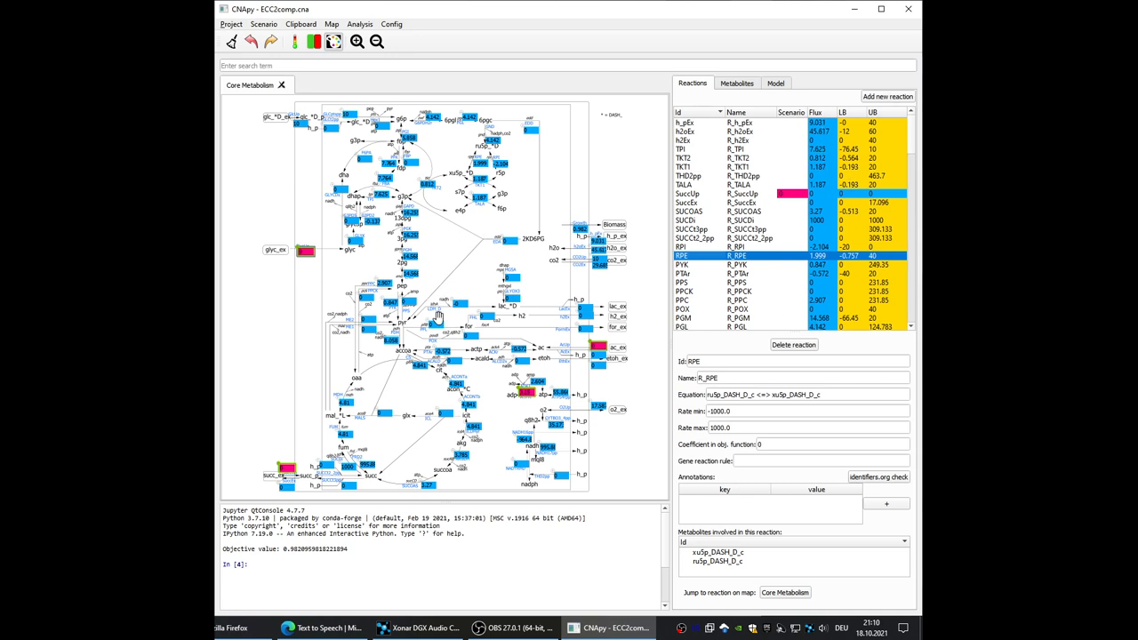